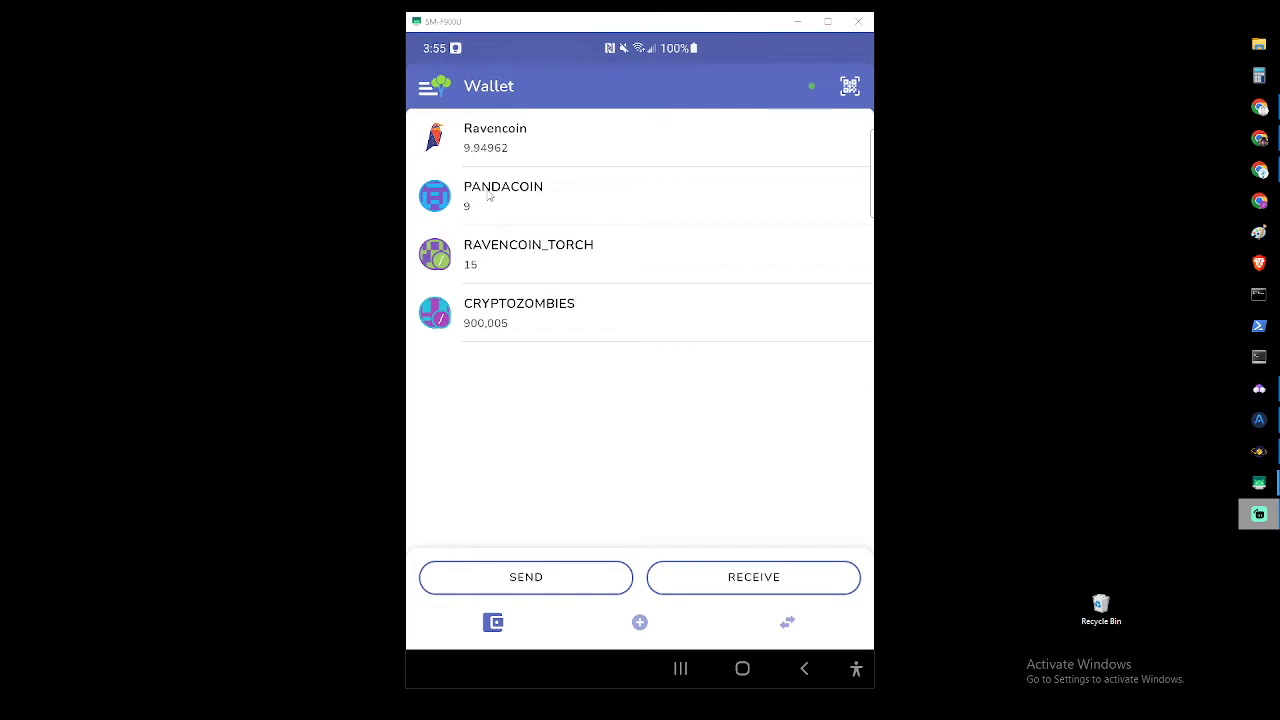
{"action": "mouse_move", "coordinate": [485, 267]}
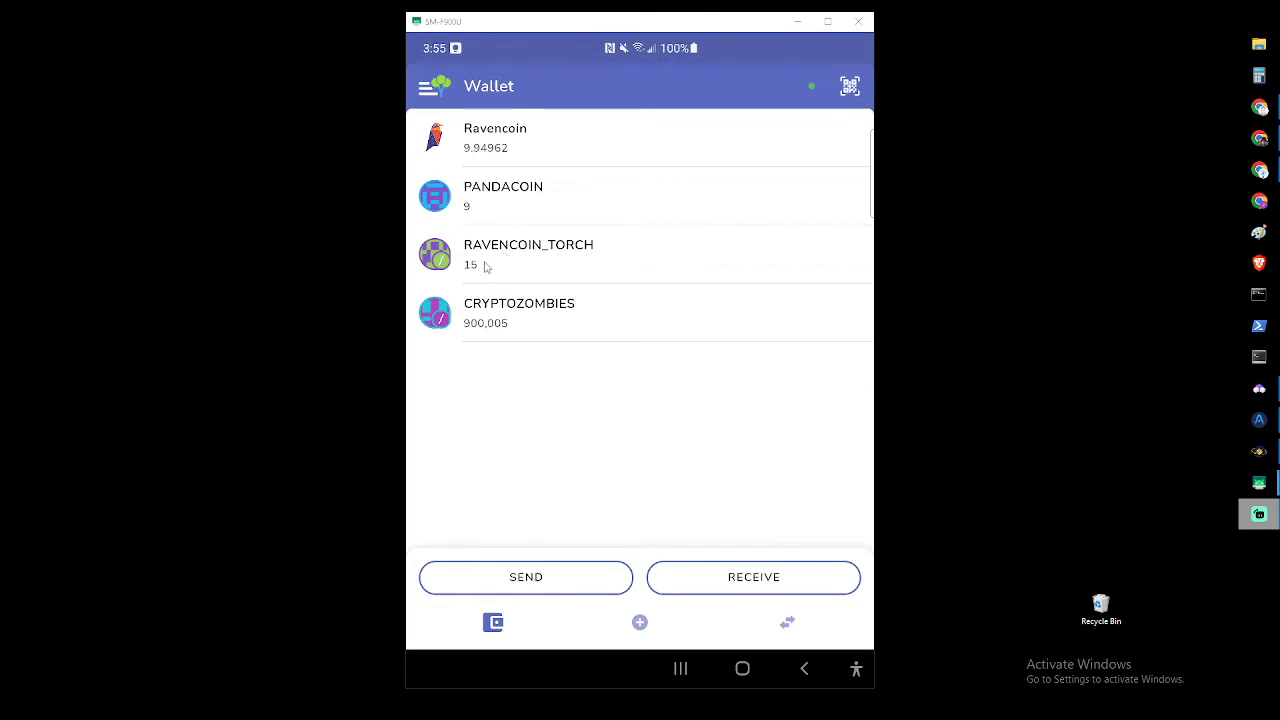
{"action": "mouse_move", "coordinate": [514, 319]}
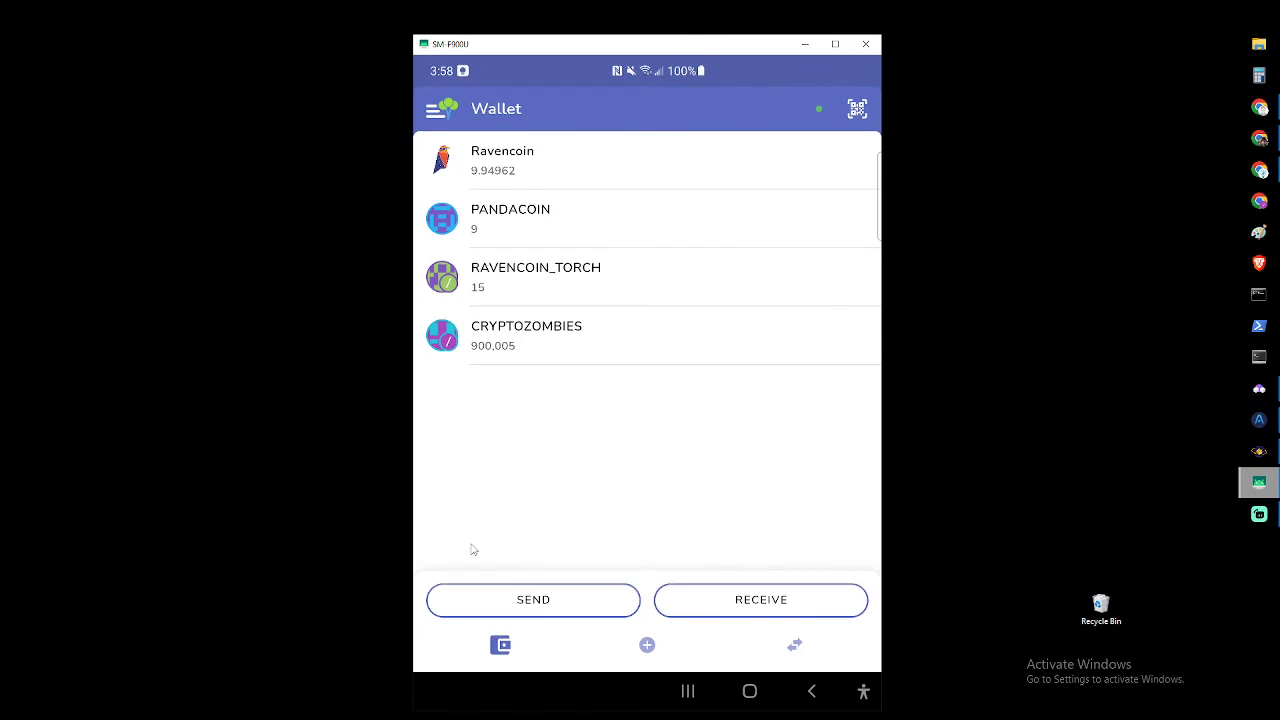
{"action": "mouse_move", "coordinate": [503, 533]}
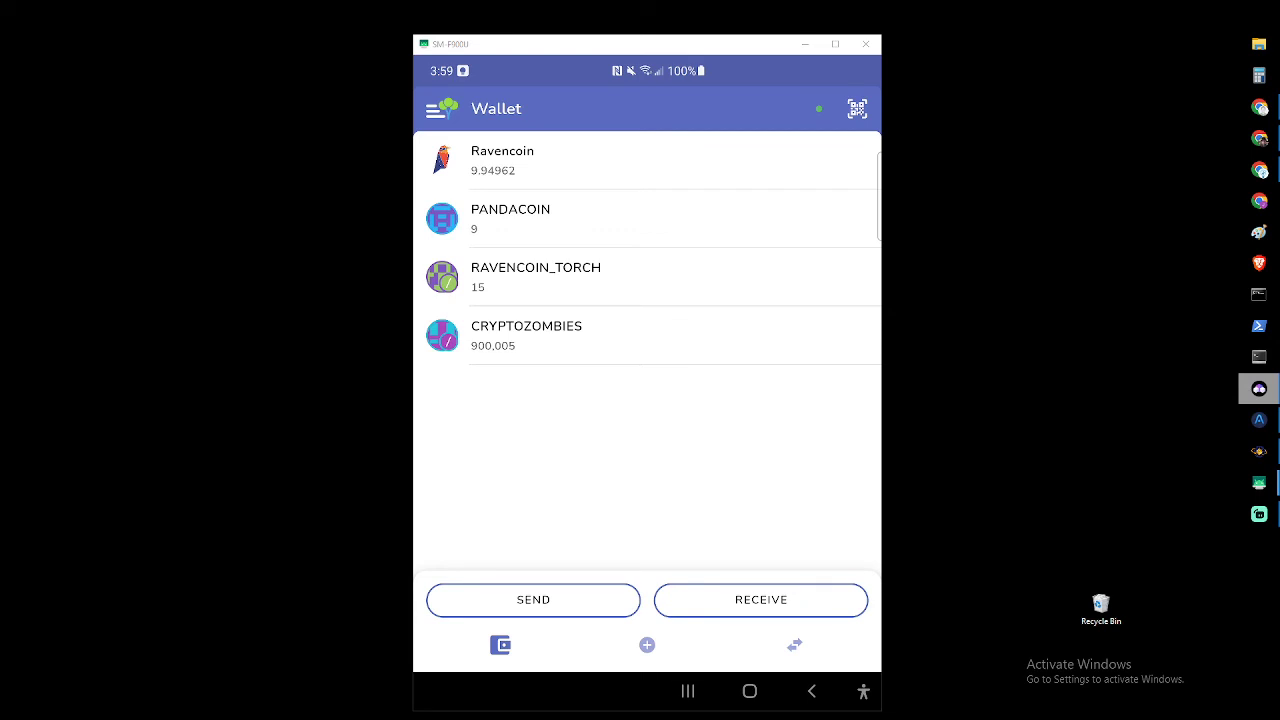
{"action": "mouse_move", "coordinate": [489, 276]}
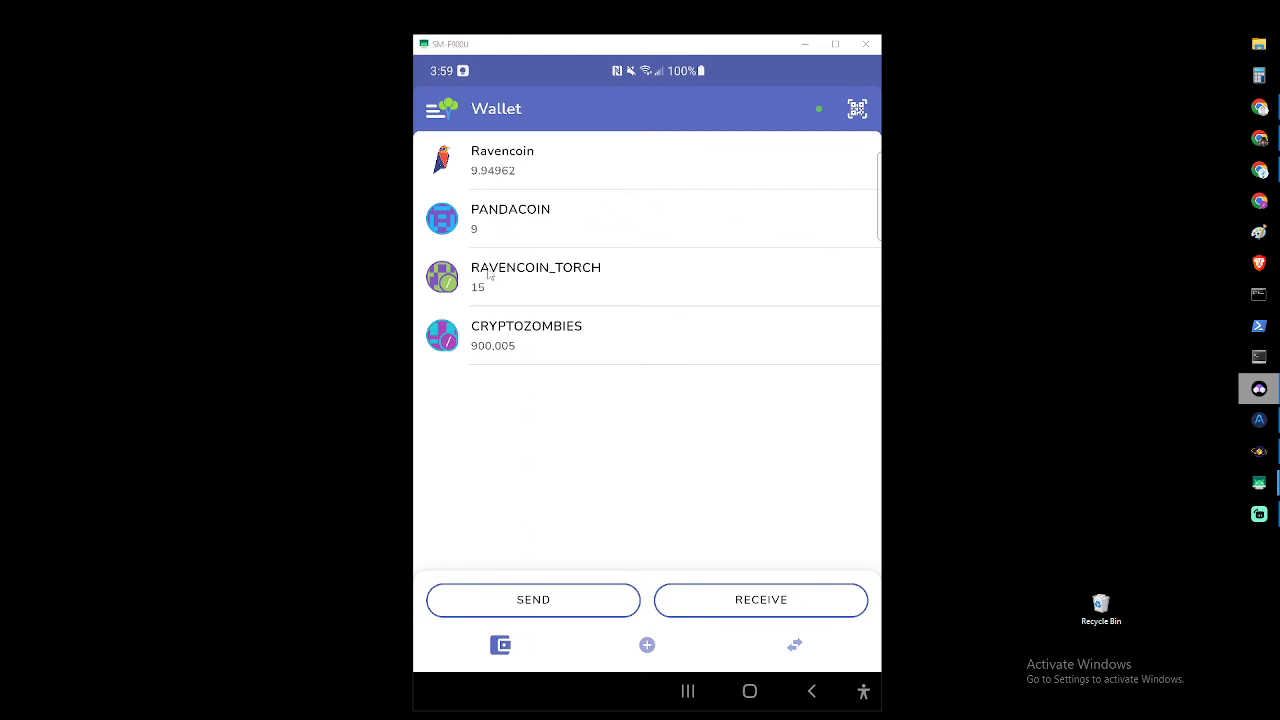
{"action": "left_click", "coordinate": [536, 277]}
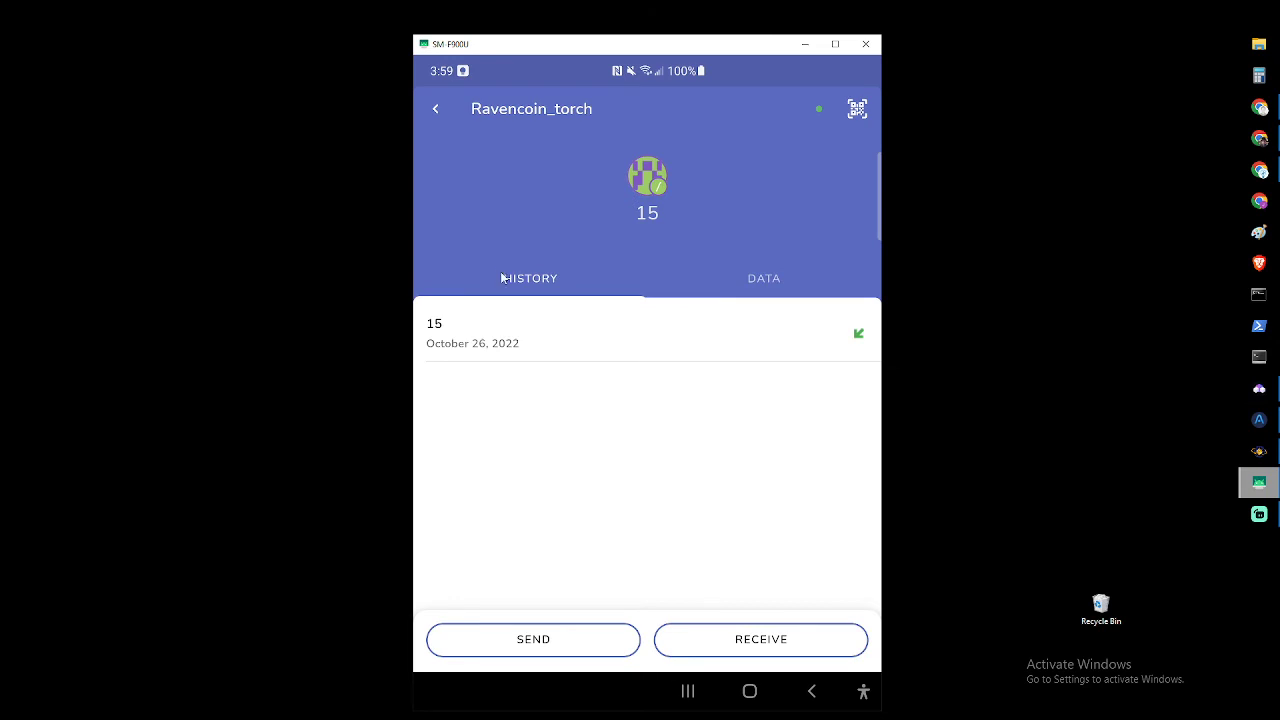
{"action": "mouse_move", "coordinate": [708, 298]}
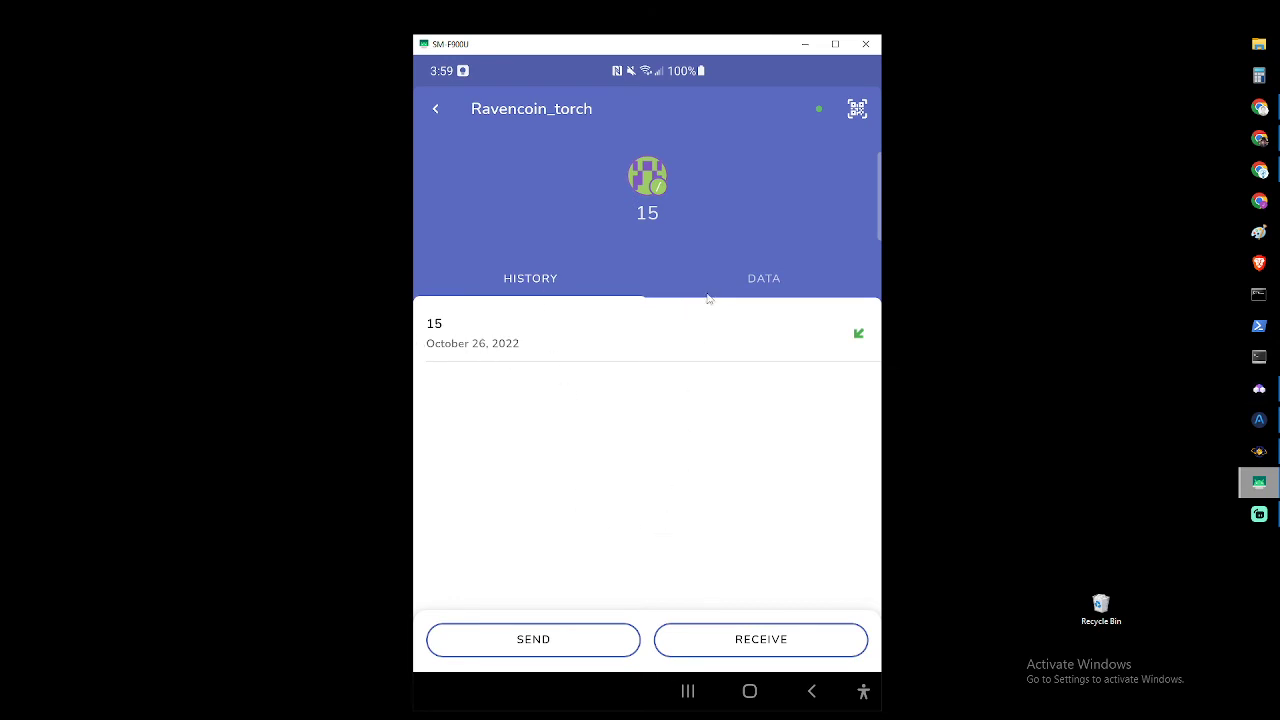
{"action": "left_click", "coordinate": [533, 639]}
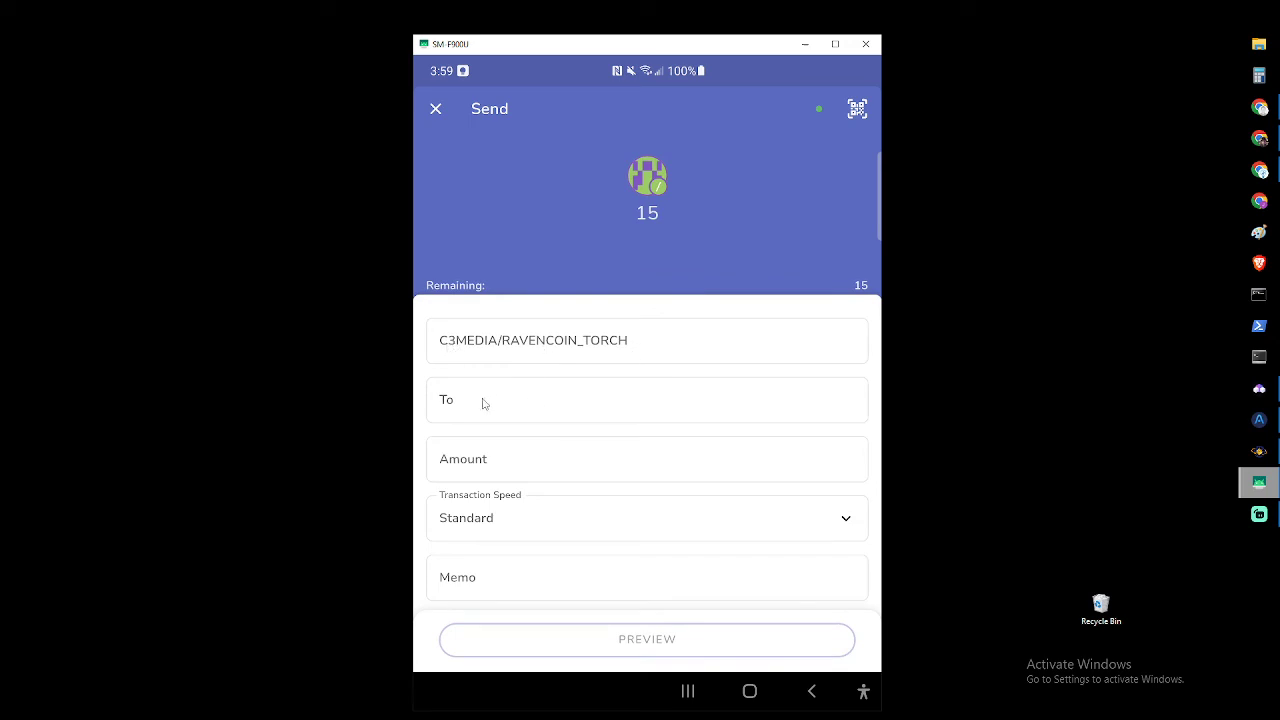
{"action": "type", "text": "RTHPLAvr9aM9EdGu4fQk8qrrW61EHjEQvx"}
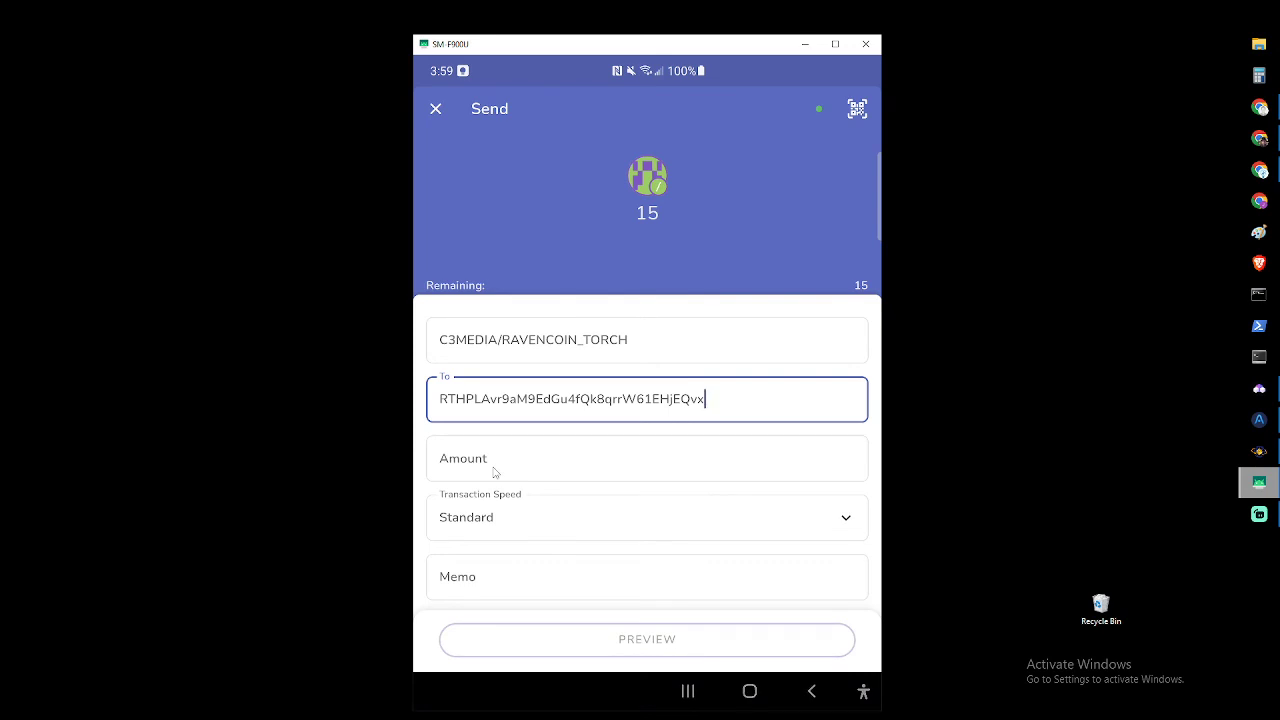
Enter 14 as the amount to send, leaving 1 remaining.
{"action": "left_click", "coordinate": [647, 458]}
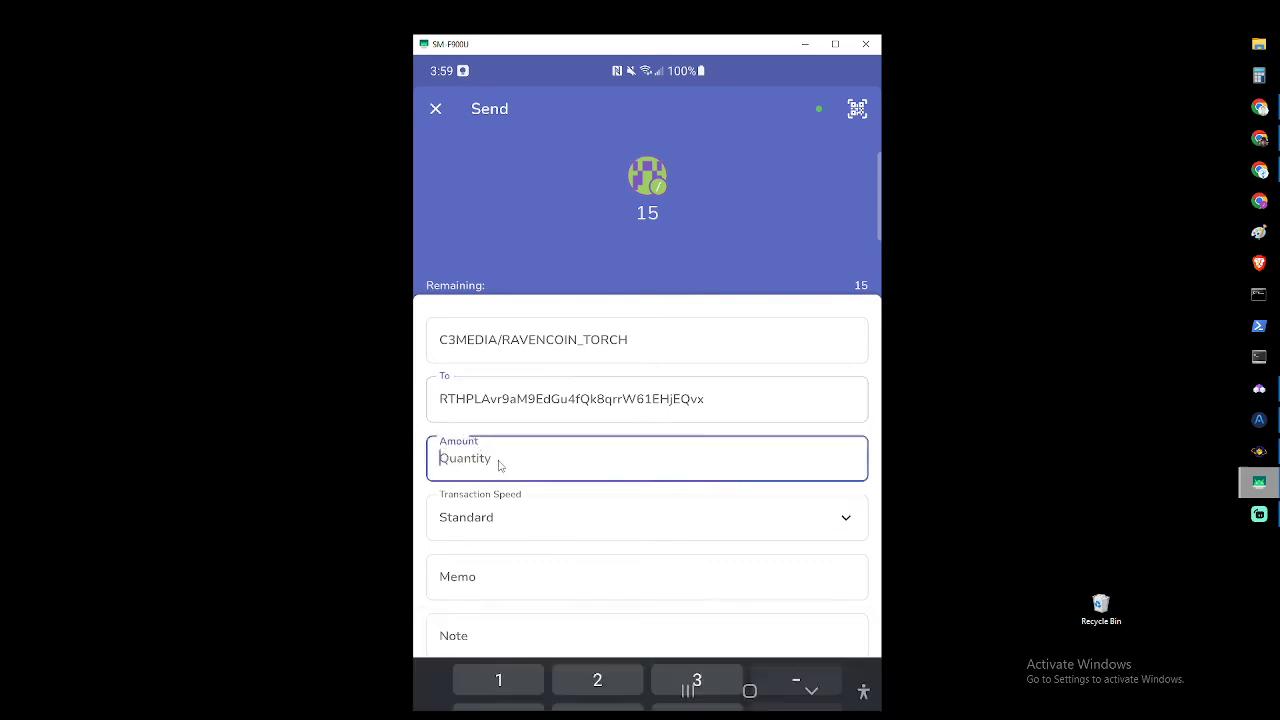
{"action": "left_click", "coordinate": [647, 458]}
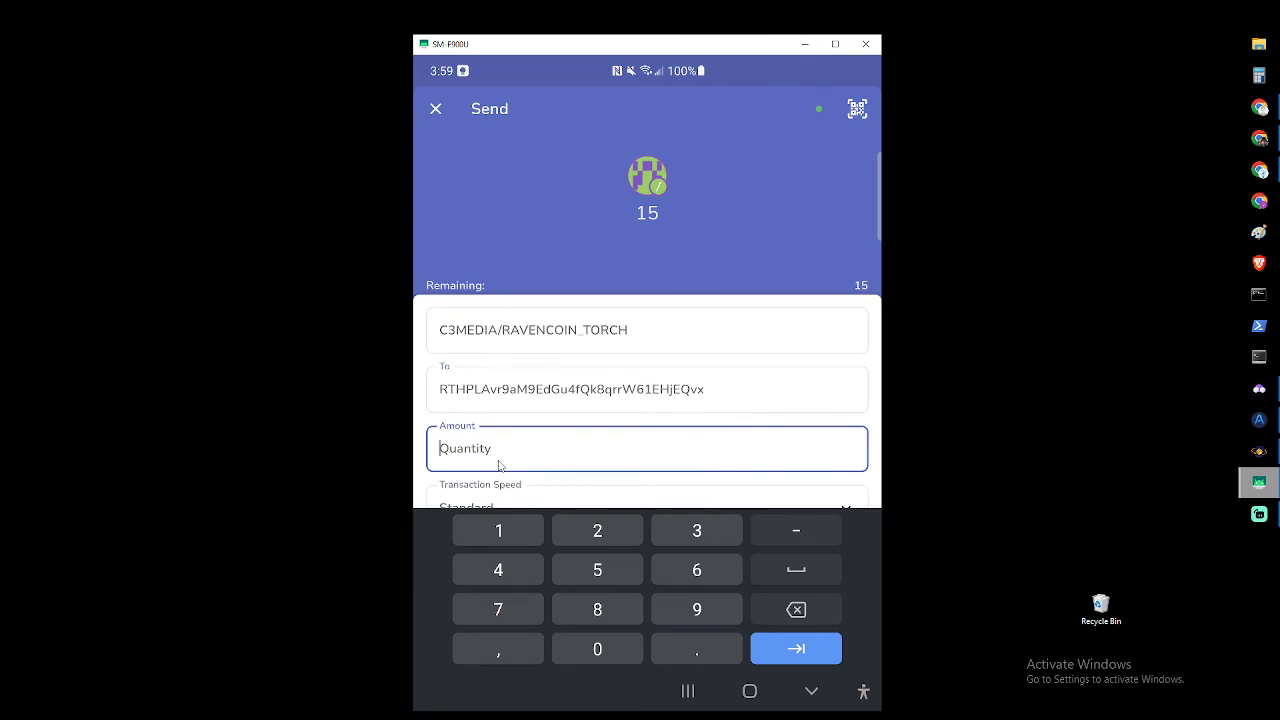
{"action": "mouse_move", "coordinate": [621, 284]}
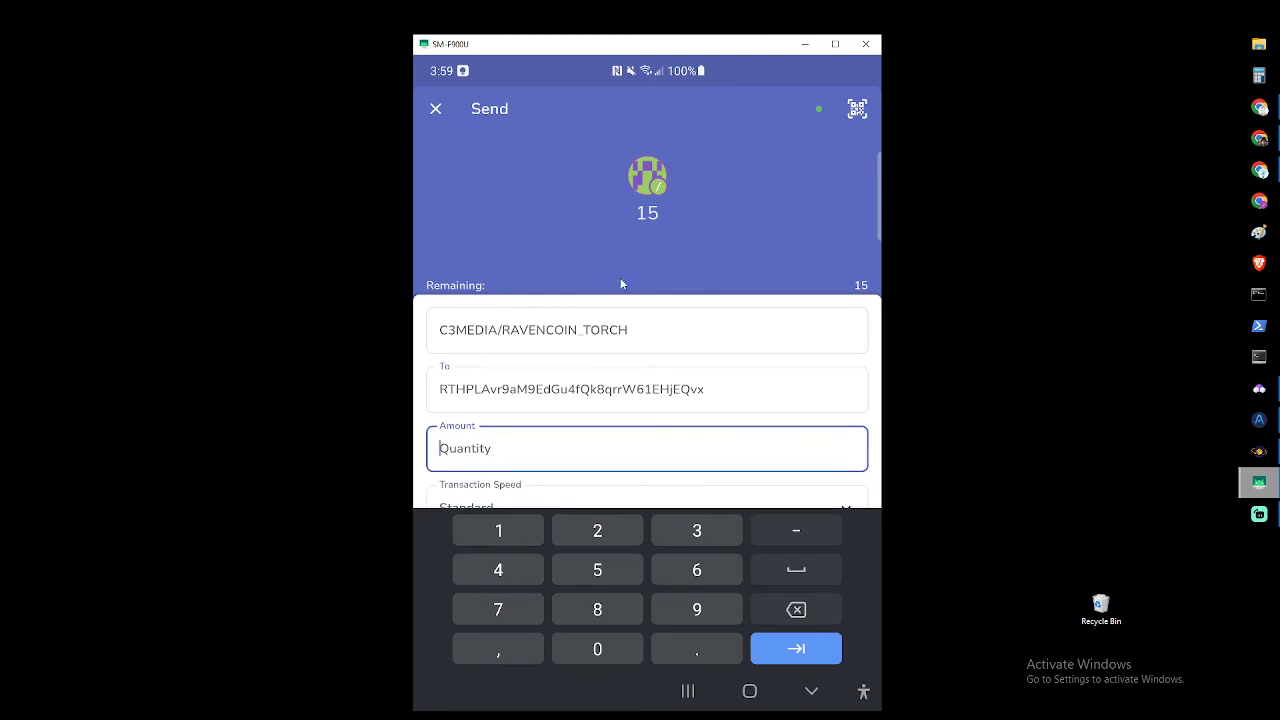
{"action": "type", "text": "14"}
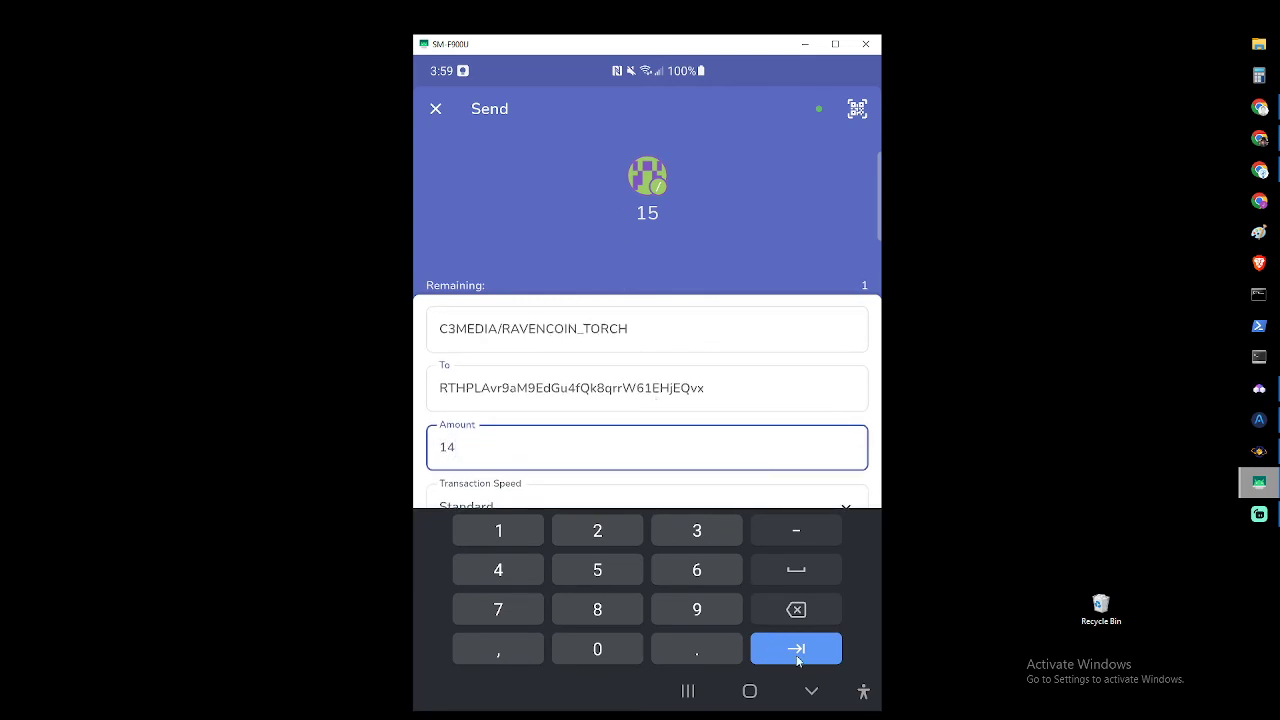
{"action": "left_click", "coordinate": [796, 648]}
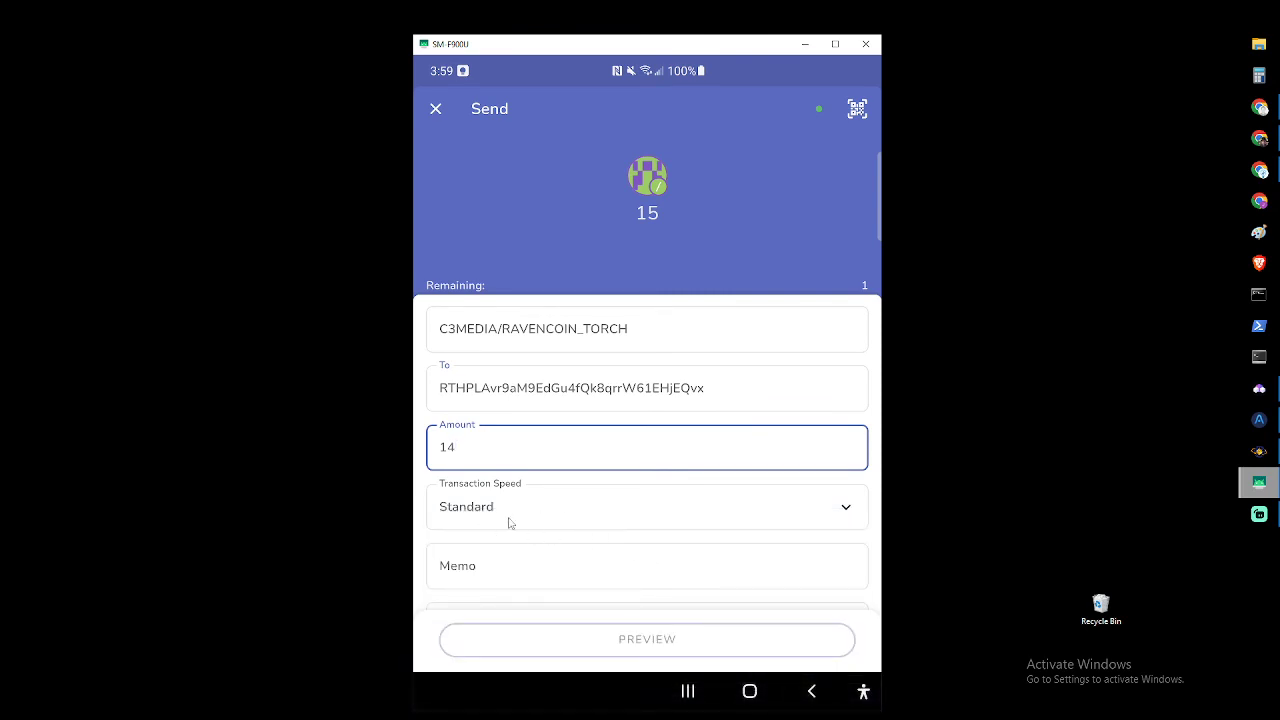
{"action": "mouse_move", "coordinate": [485, 573]}
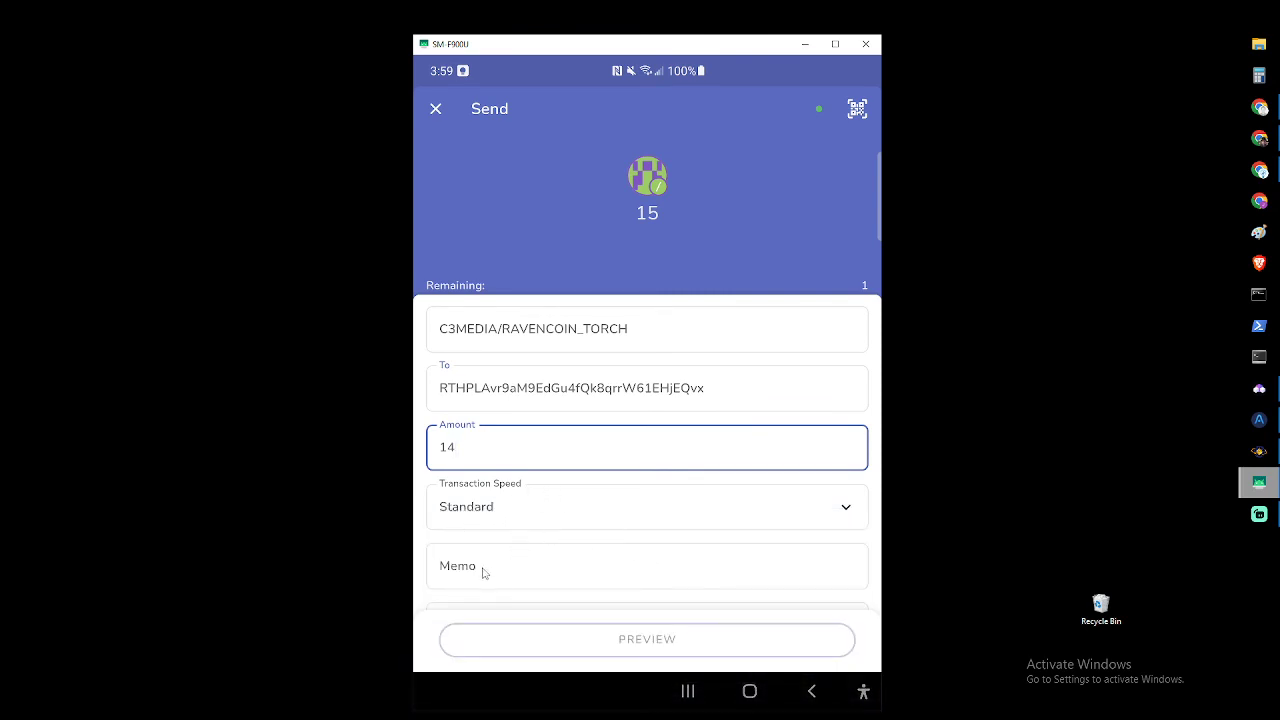
{"action": "mouse_move", "coordinate": [523, 567]}
{"action": "type", "text": "IPFS"}
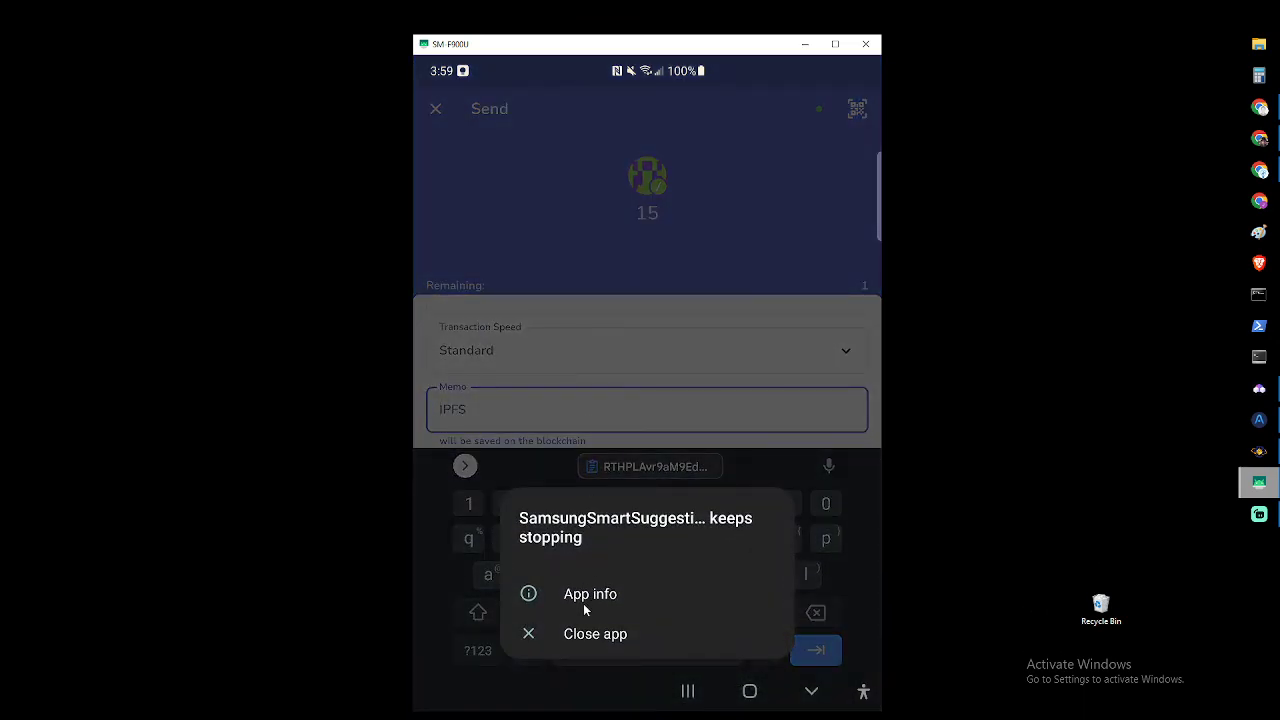
Close the 'SamsungSmartSuggestions keeps stopping' notice to reveal the send form.
{"action": "left_click", "coordinate": [590, 593]}
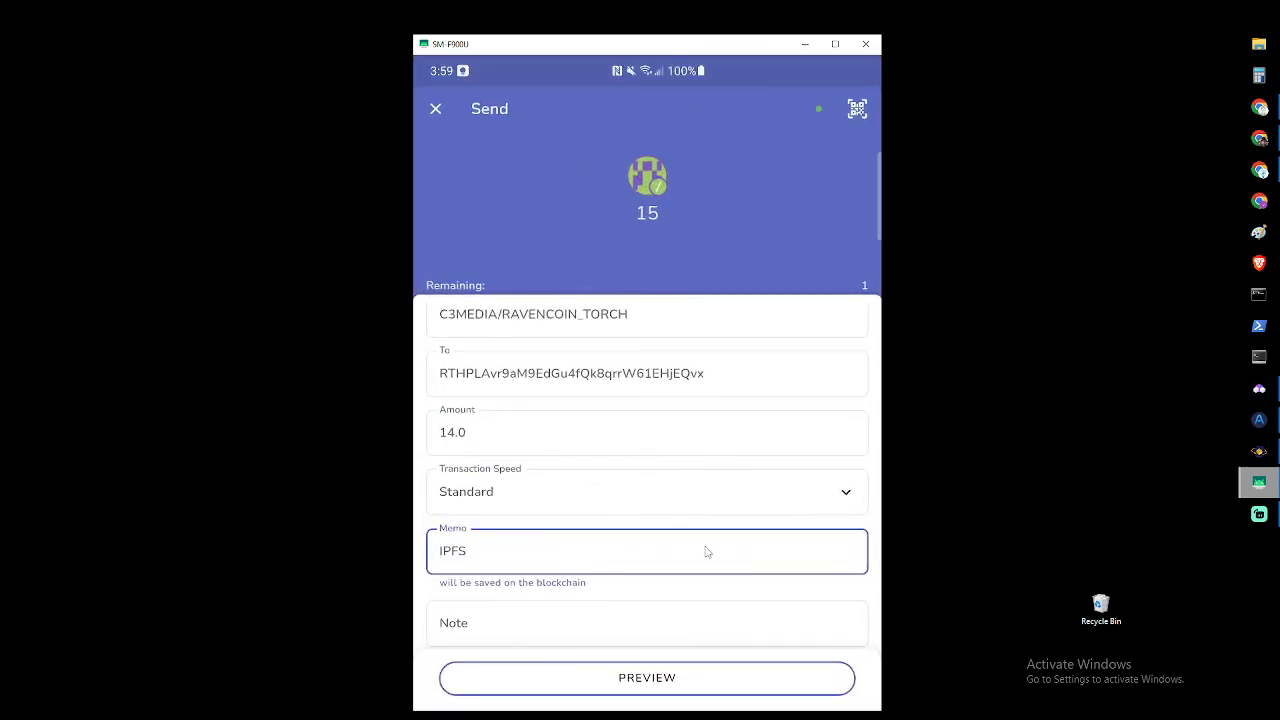
{"action": "mouse_move", "coordinate": [565, 668]}
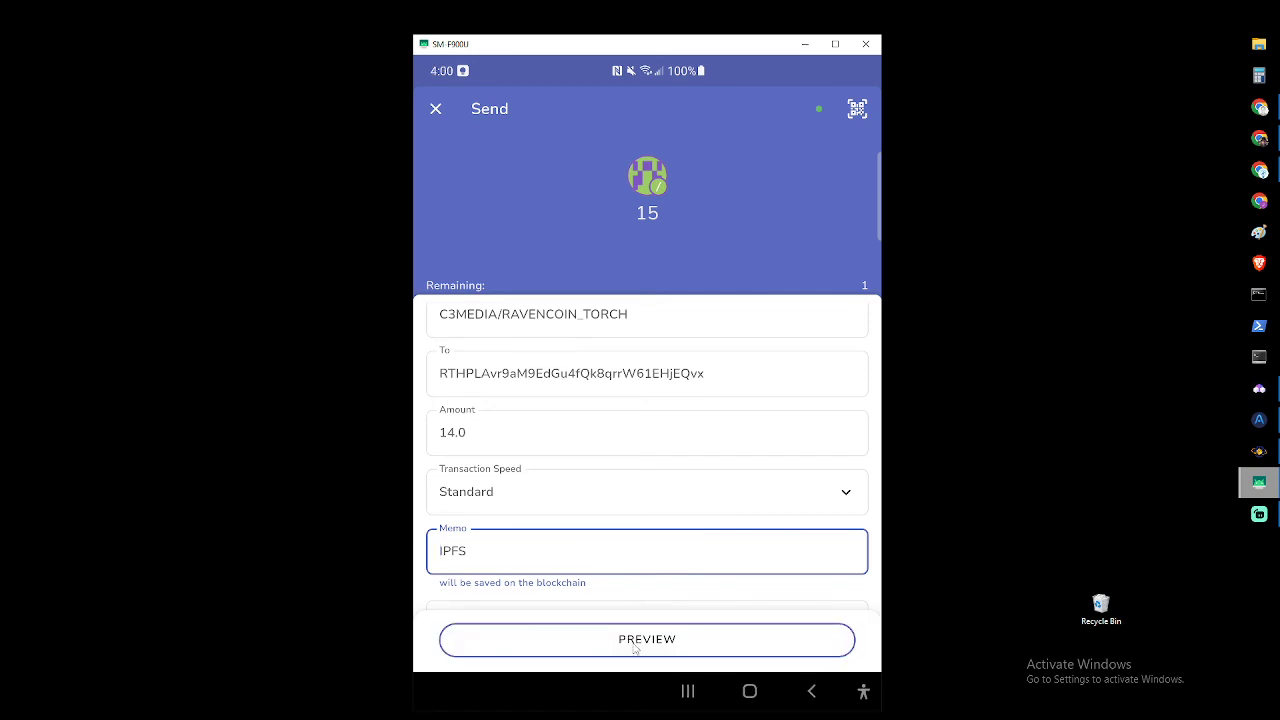
Preview the checkout summary and confirm sending the 14 RAVENCOIN_TORCH tokens.
{"action": "left_click", "coordinate": [647, 639]}
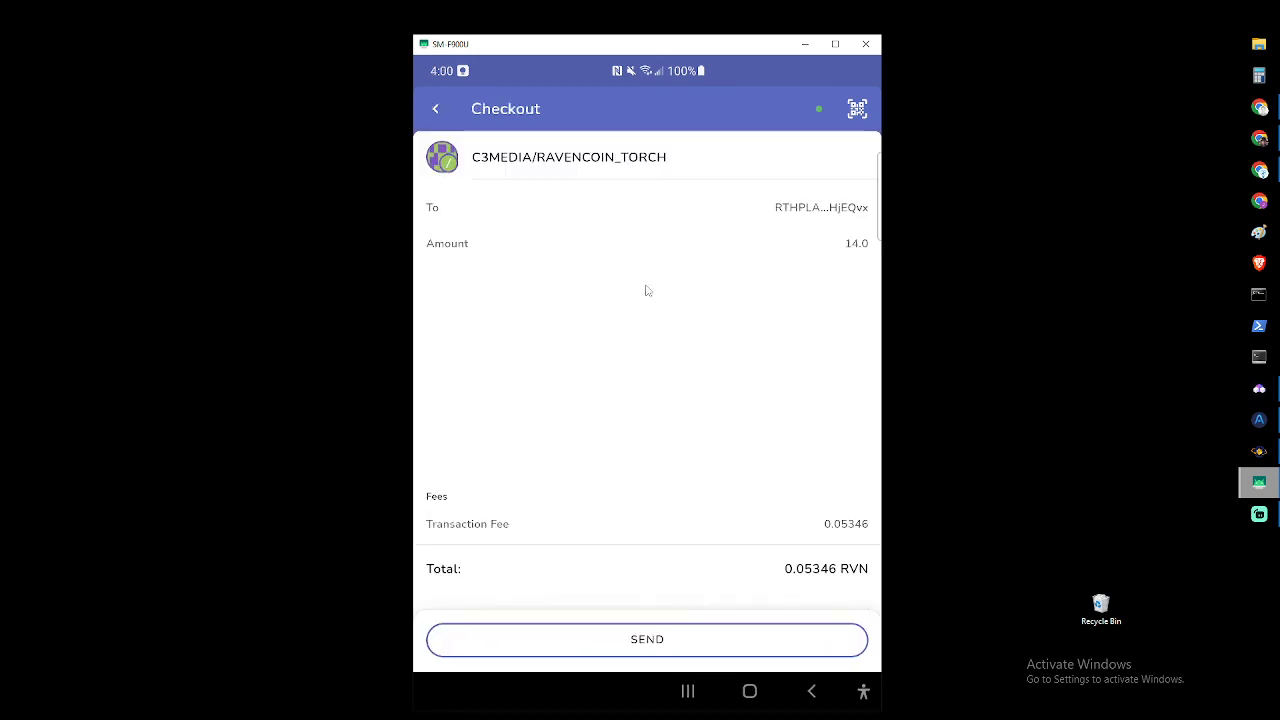
{"action": "mouse_move", "coordinate": [806, 585]}
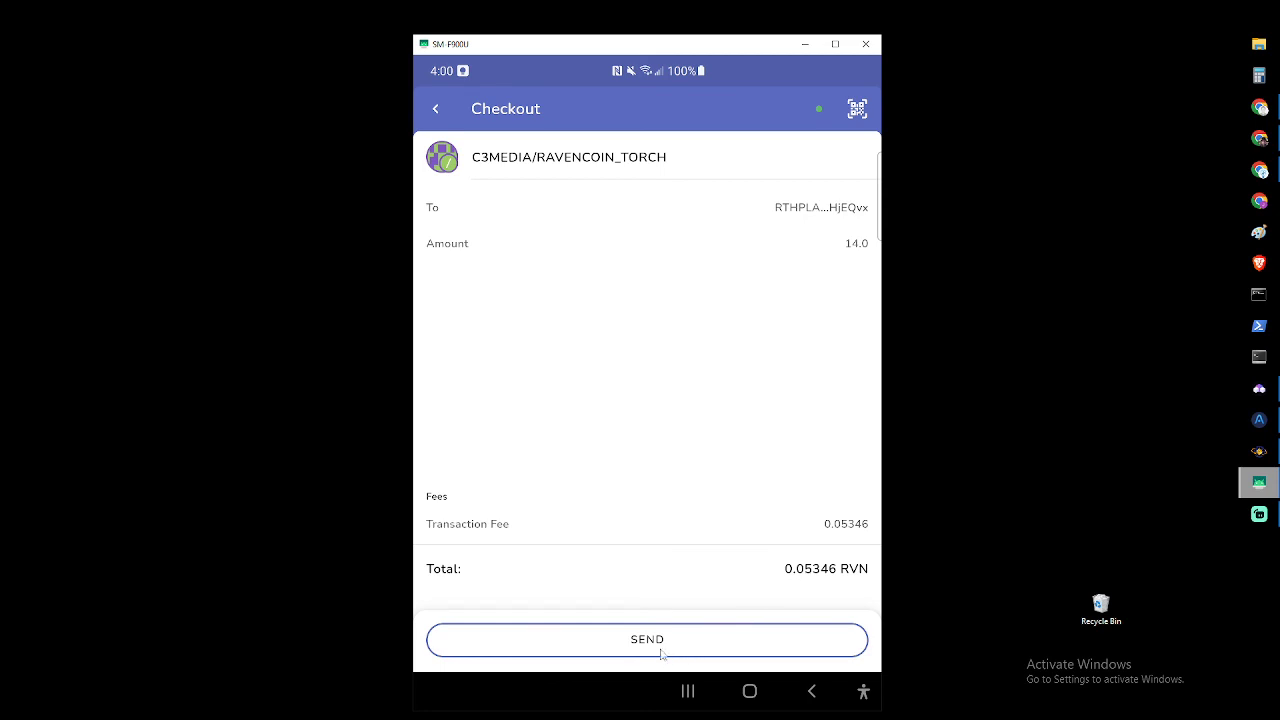
{"action": "left_click", "coordinate": [647, 640]}
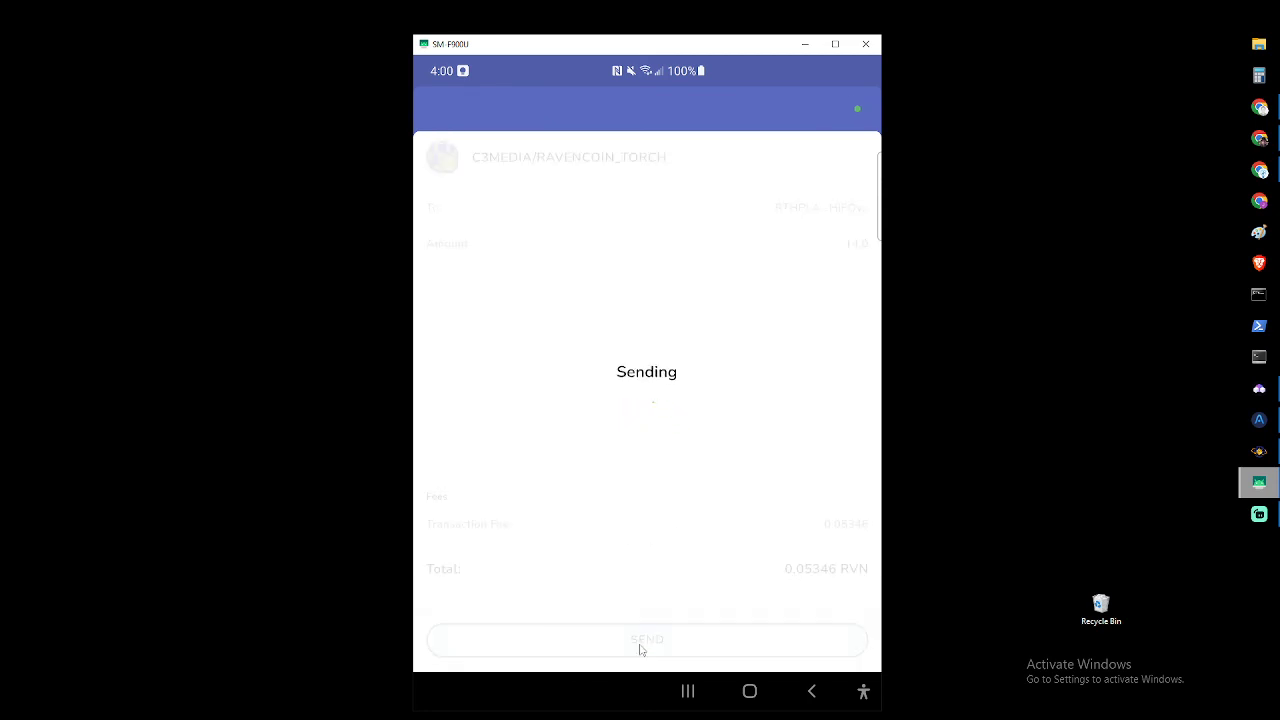
{"action": "left_click", "coordinate": [647, 640]}
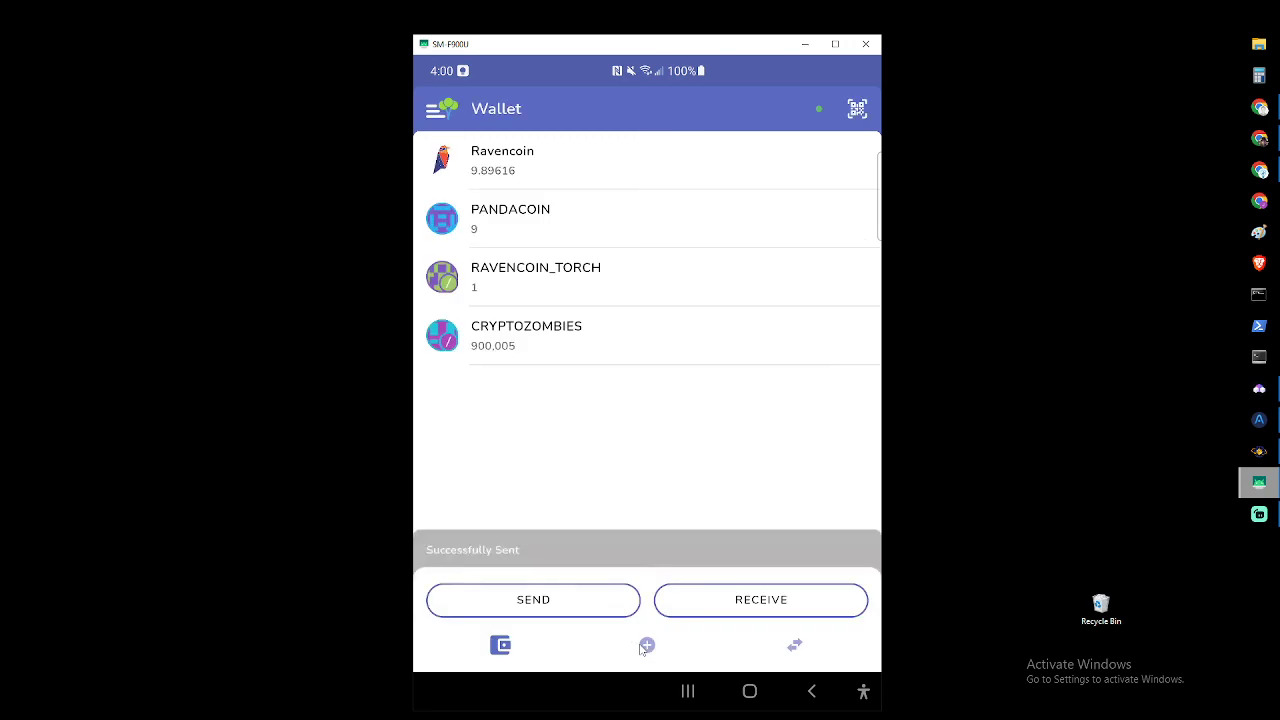